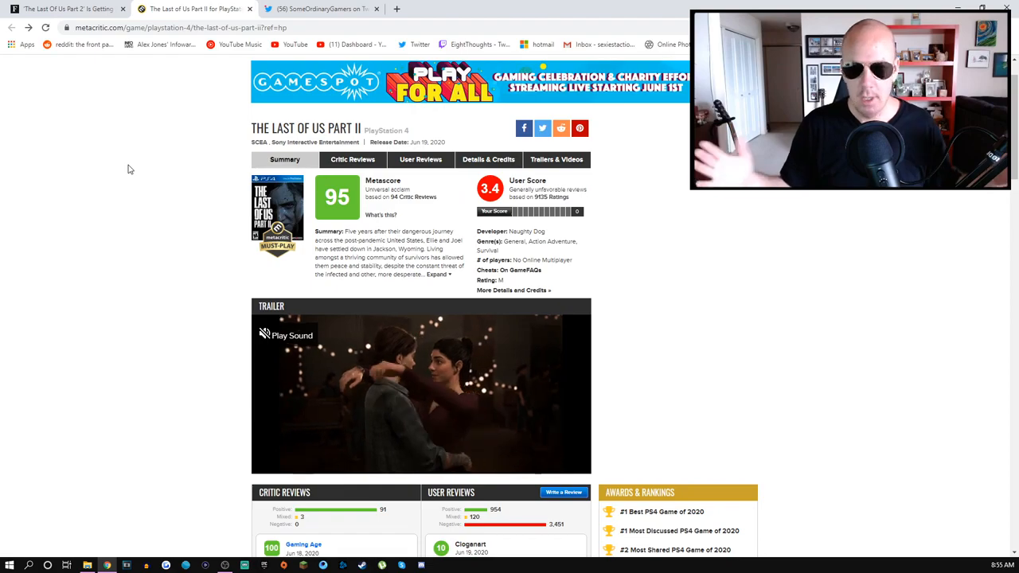
- Switch to the Forbes tab 'The Last Of Us Part 2 Is Getting...' on user score bombing
click(68, 9)
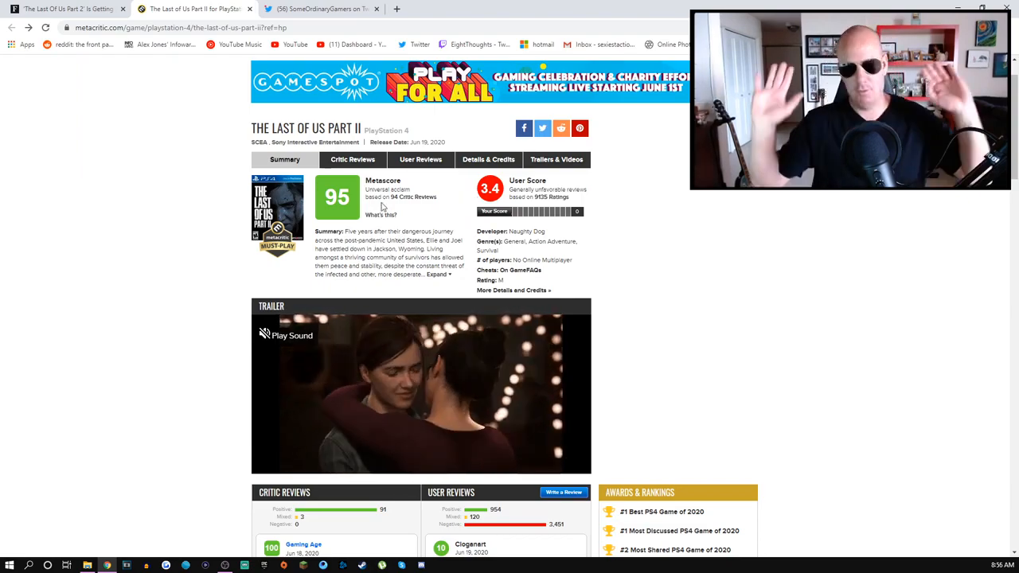
mouse_move(284, 128)
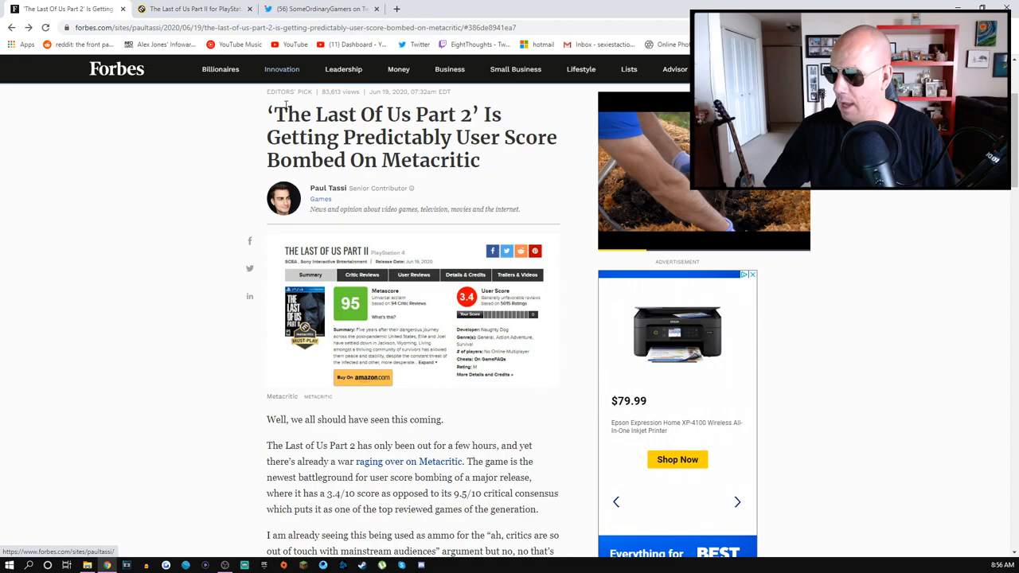
click(318, 8)
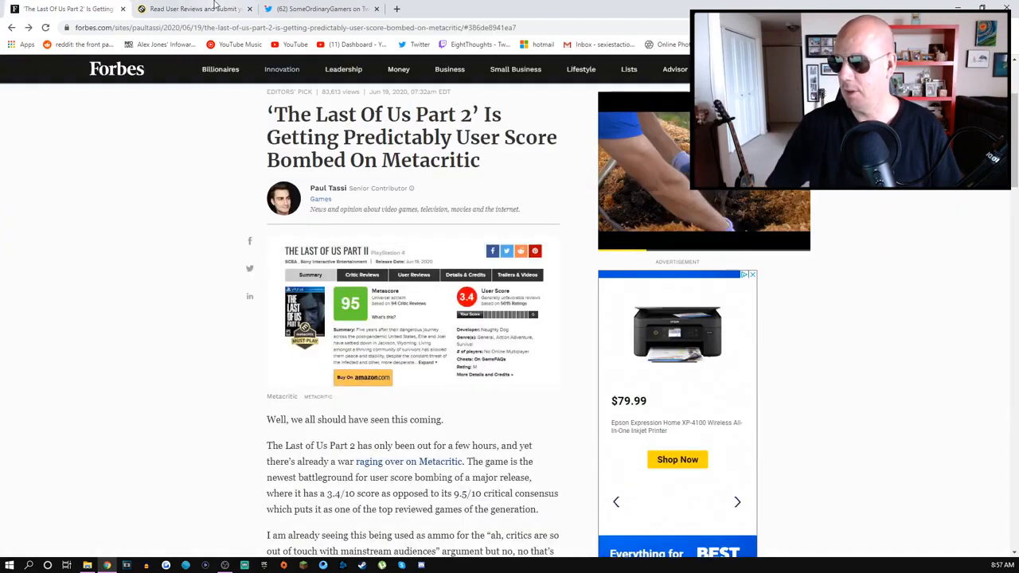
- Return to the Metacritic tab with The Last of Us Part II user reviews
click(195, 9)
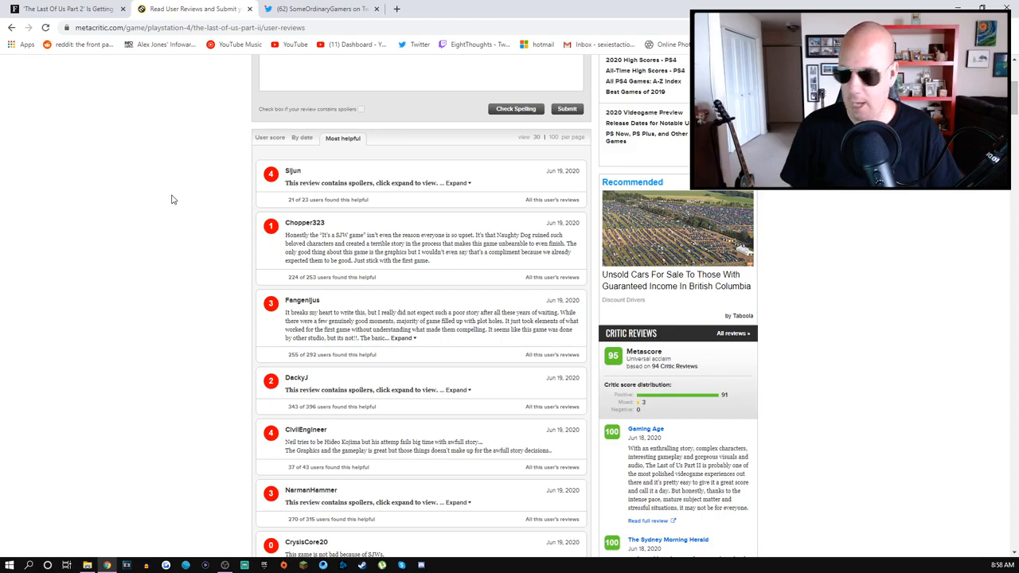
scroll(up, 3)
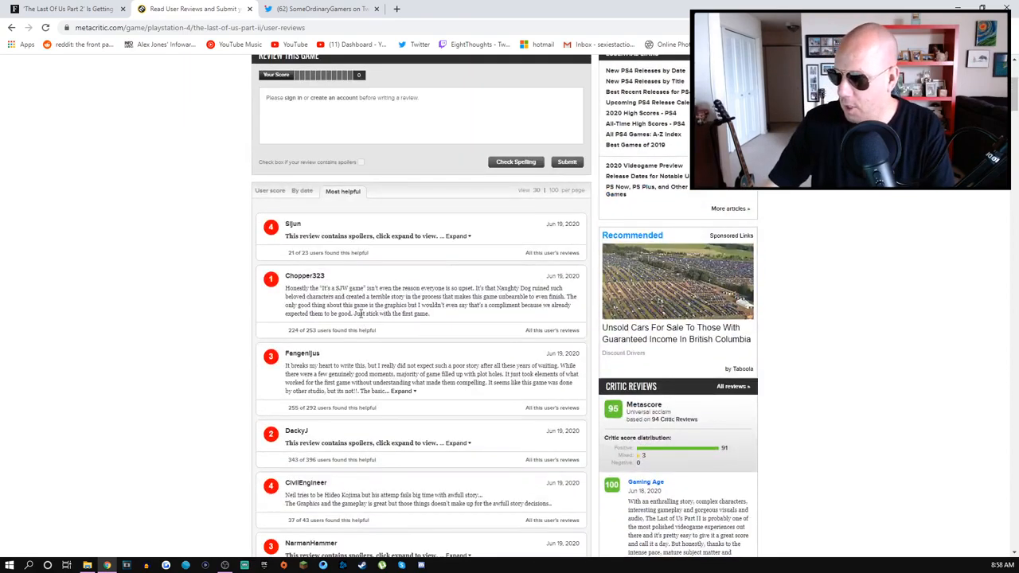
scroll(down, 3)
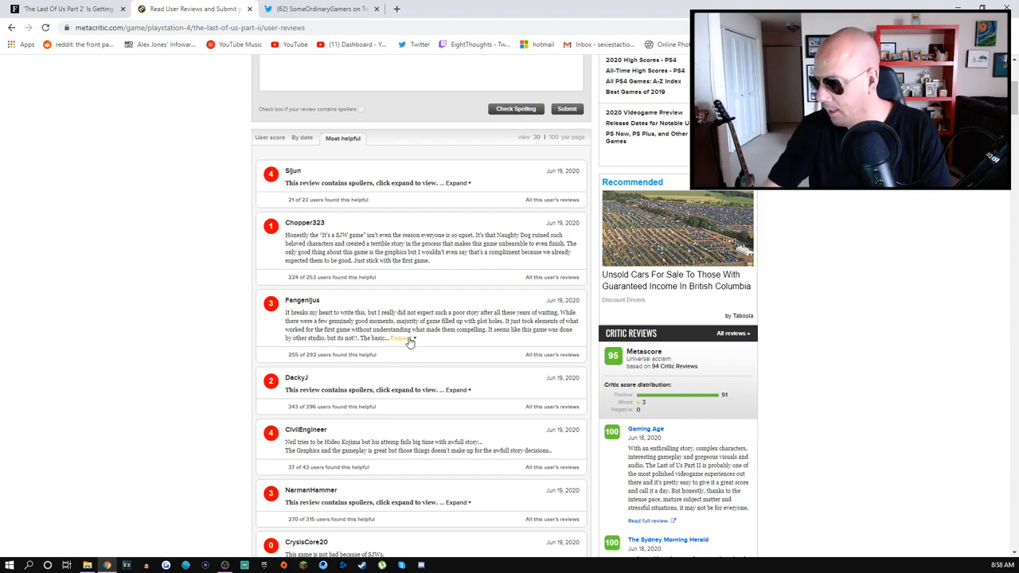
- Expand the third review, the score-5 one about the seven-year wait, and read down
click(401, 338)
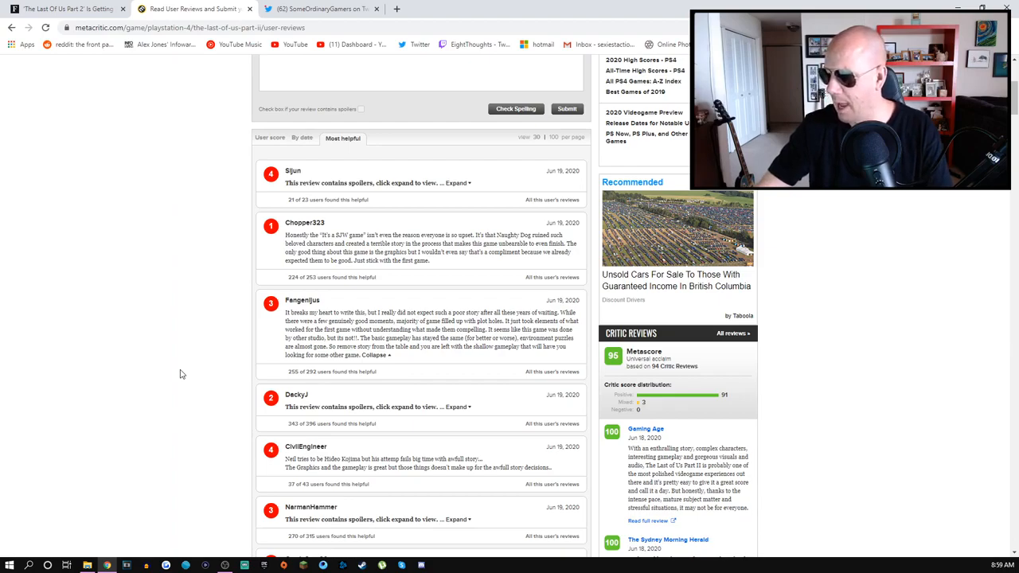
scroll(down, 3)
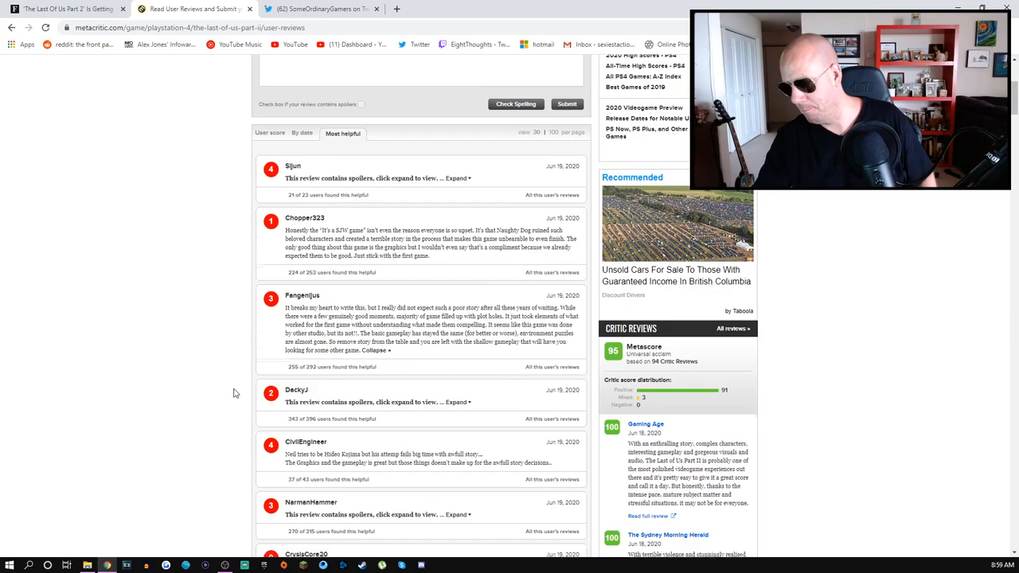
scroll(down, 3)
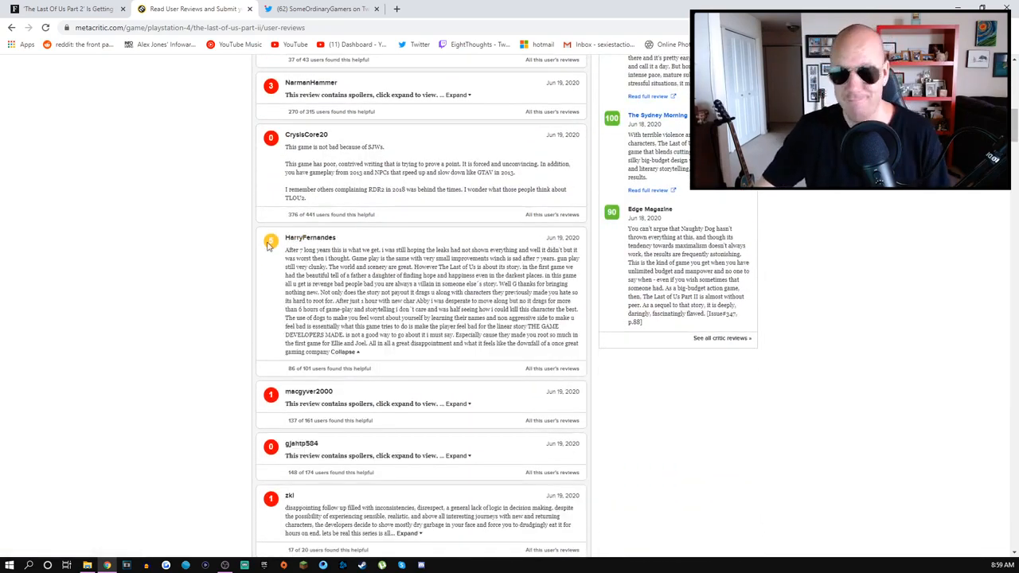
mouse_move(226, 276)
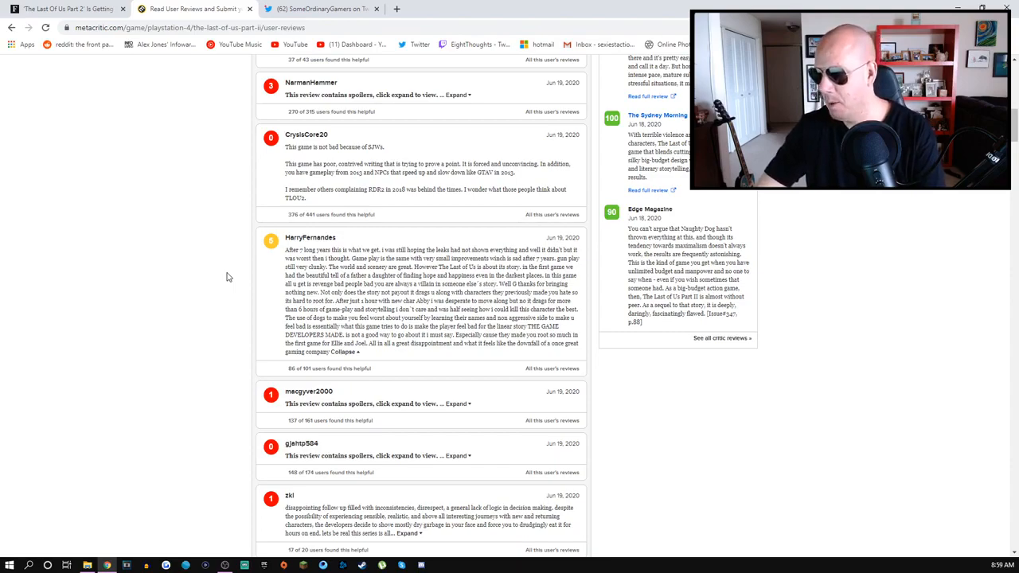
mouse_move(238, 273)
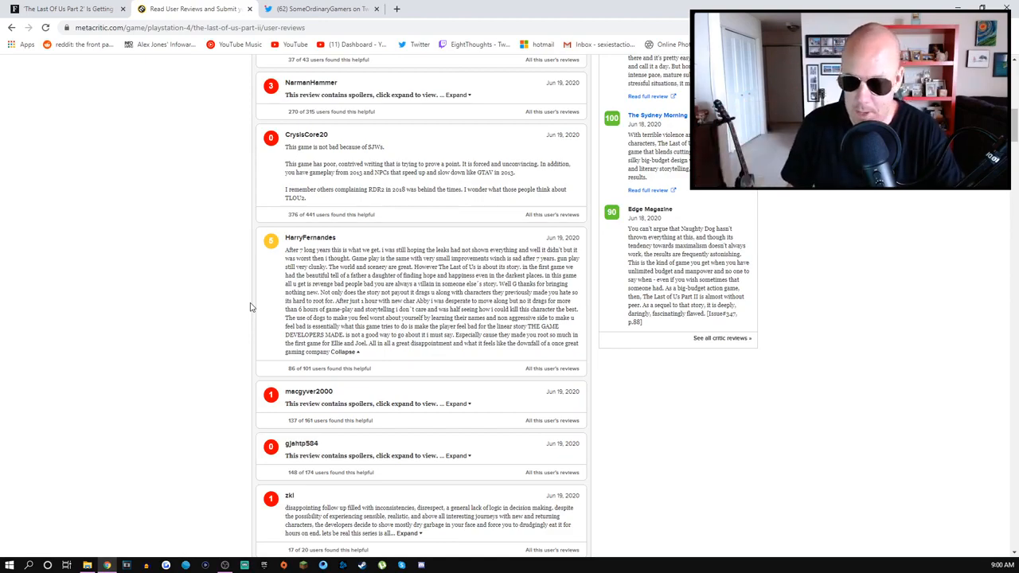
scroll(down, 3)
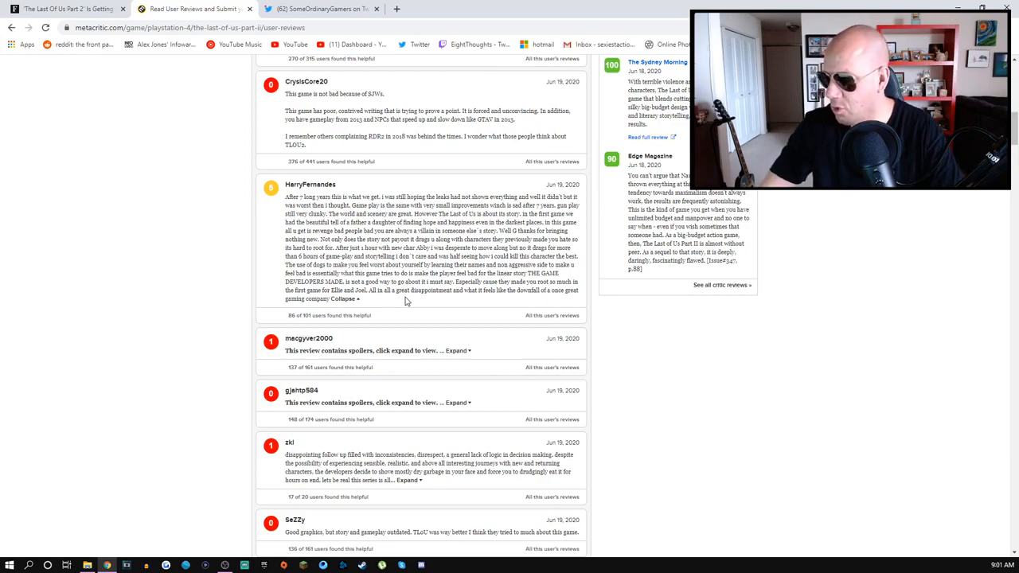
mouse_move(404, 303)
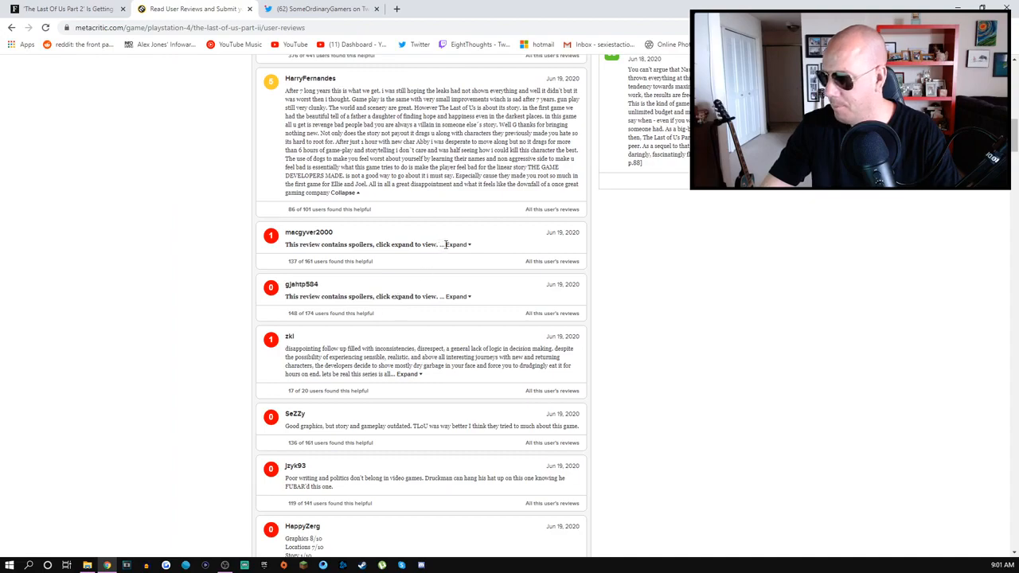
click(457, 244)
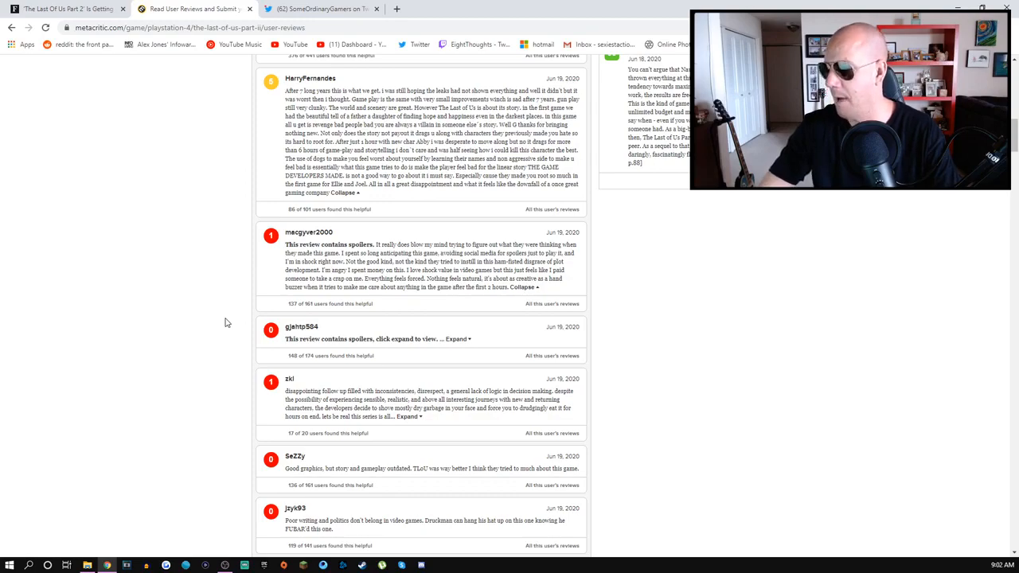
scroll(down, 3)
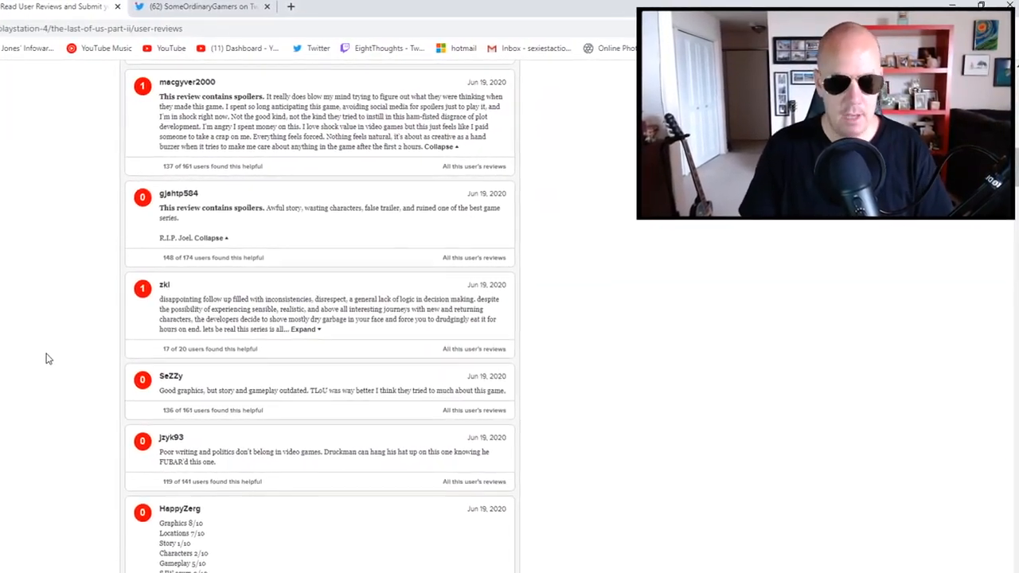
scroll(down, 3)
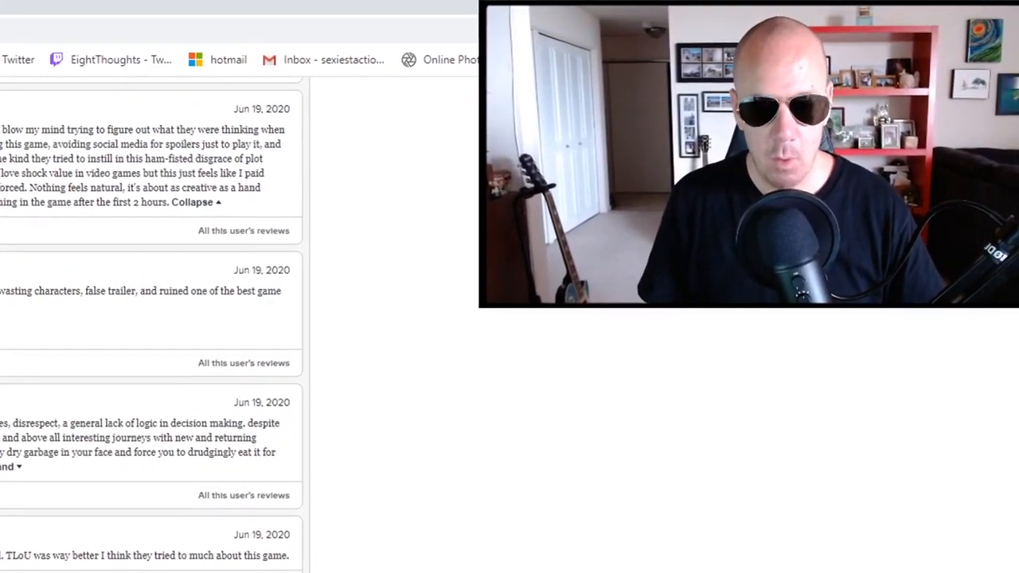
scroll(down, 3)
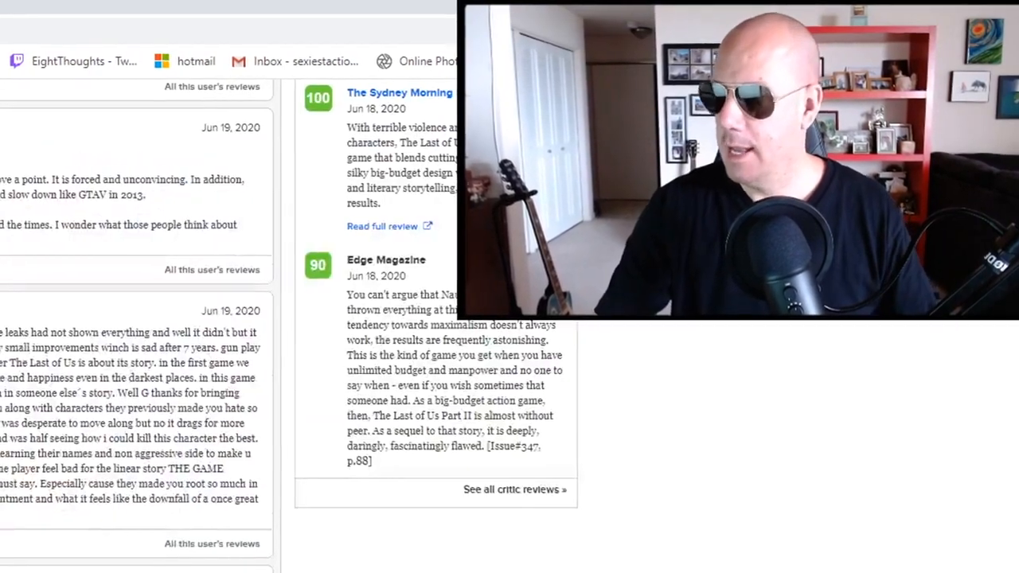